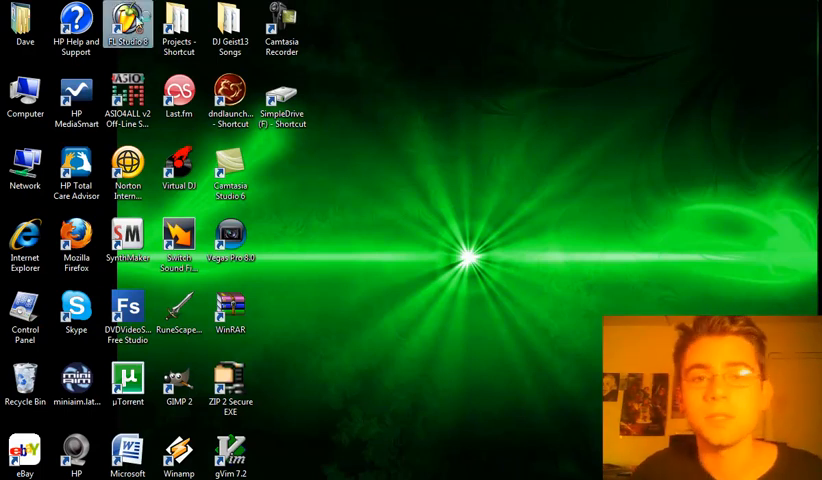
# - Launch FL Studio 8 from its desktop shortcut
pyautogui.doubleClick(127, 28)
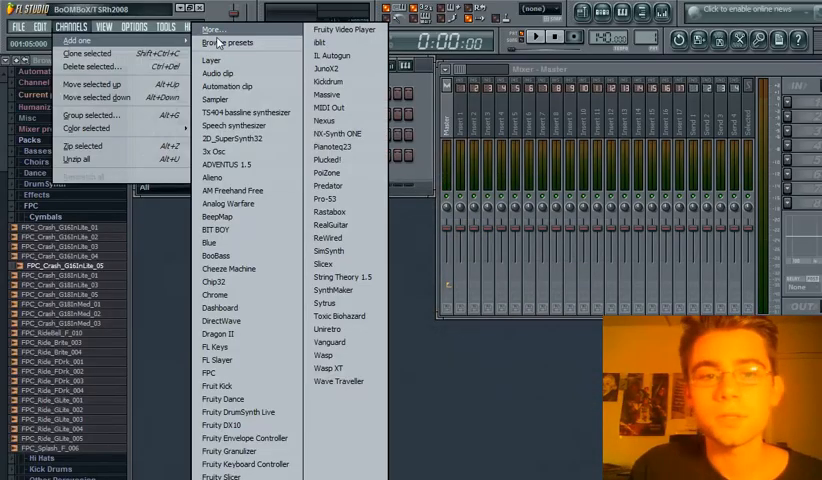
pyautogui.moveTo(328, 342)
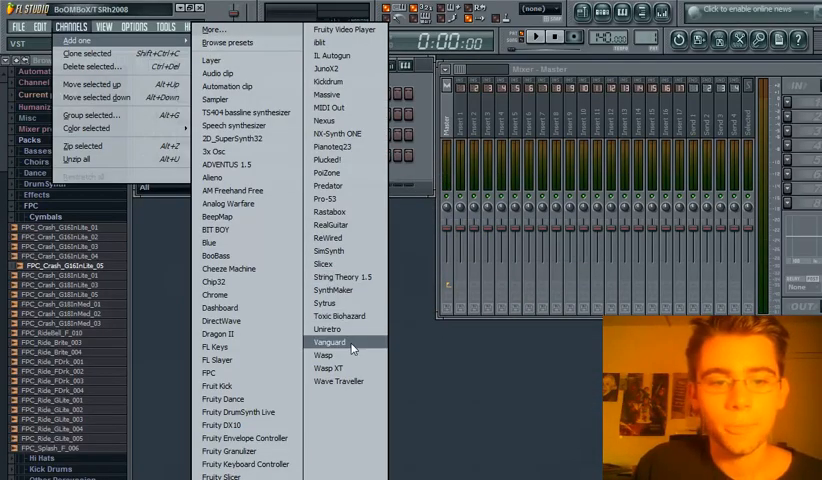
# - Add a reFX Vanguard channel and move the Fruity Soft Clipper window aside
pyautogui.click(329, 341)
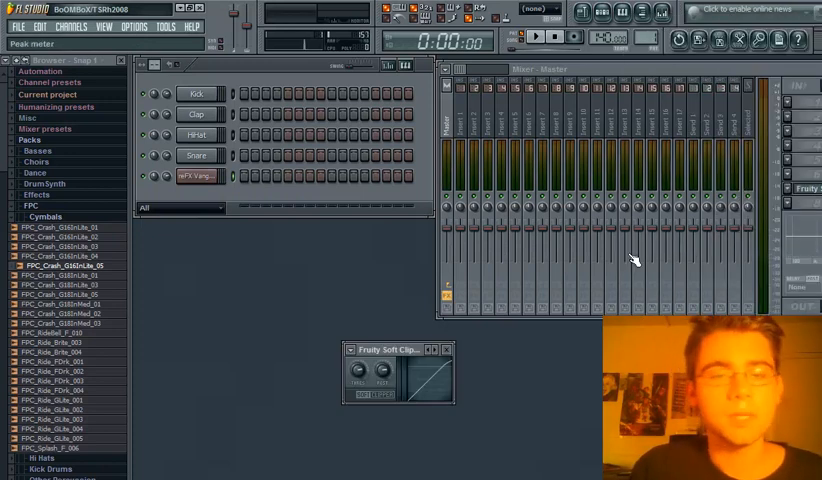
pyautogui.moveTo(380, 349); pyautogui.dragTo(395, 229)
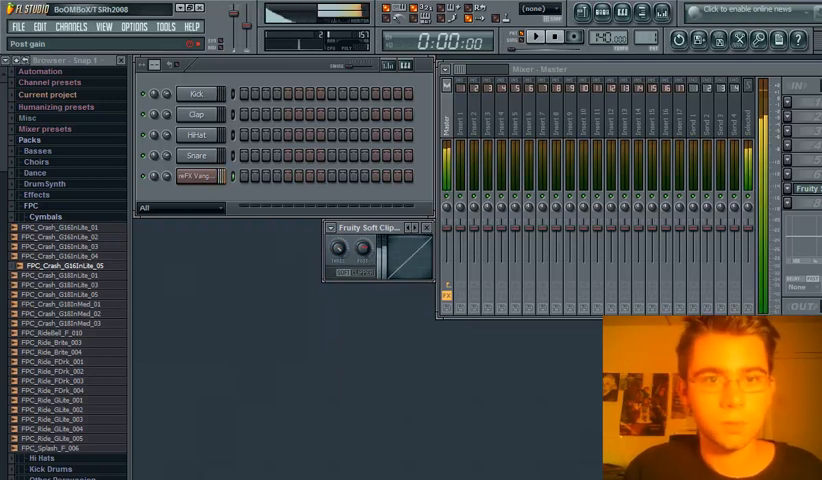
pyautogui.click(427, 227)
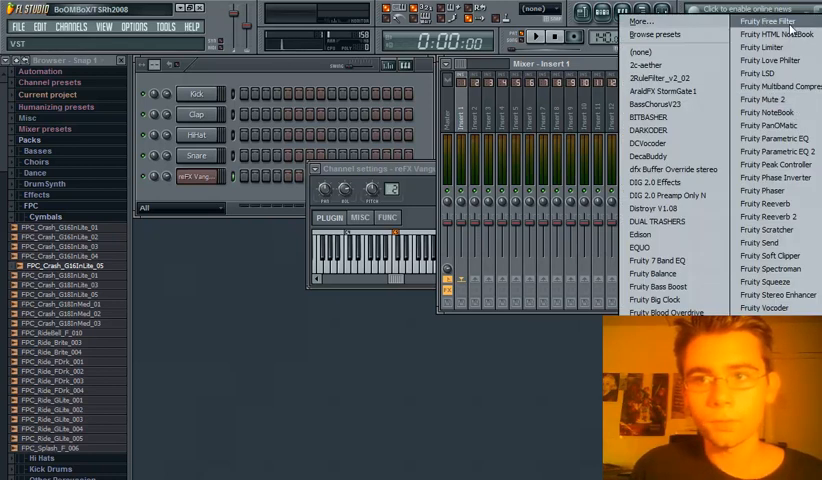
# - Load Fruity Free Filter into an empty slot on mixer insert 1
pyautogui.click(766, 20)
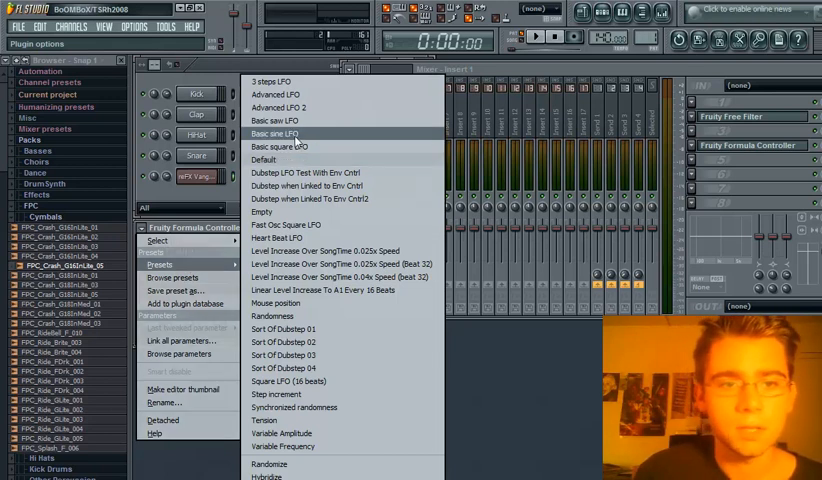
# - Load the Basic sine LFO preset into the Fruity Formula Controller
pyautogui.click(275, 133)
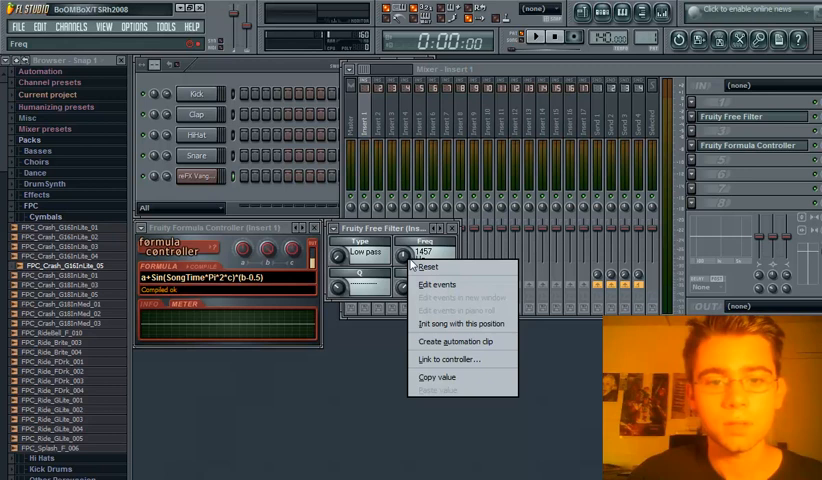
pyautogui.moveTo(448, 359)
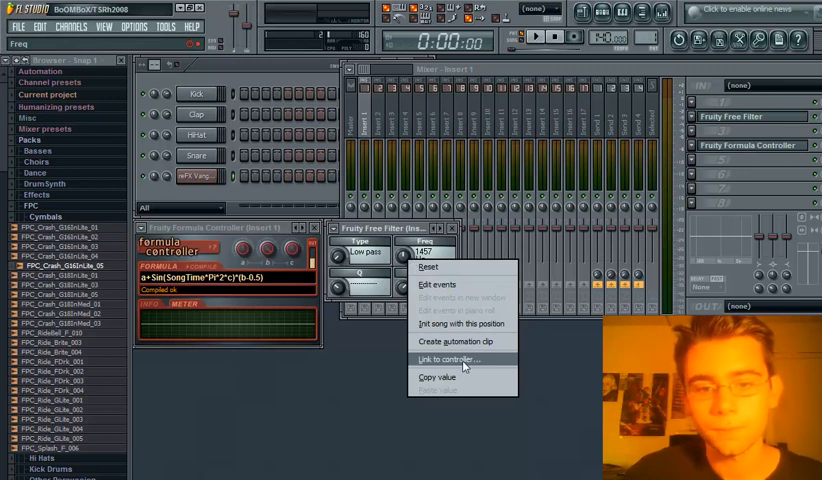
# - Link the Free Filter Freq knob to the Formula Controller and enable Vanguard step 1
pyautogui.click(449, 359)
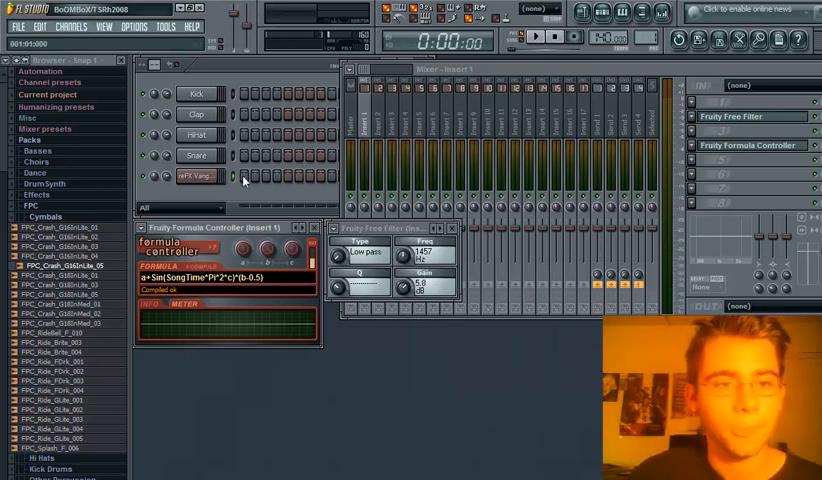
pyautogui.click(550, 40)
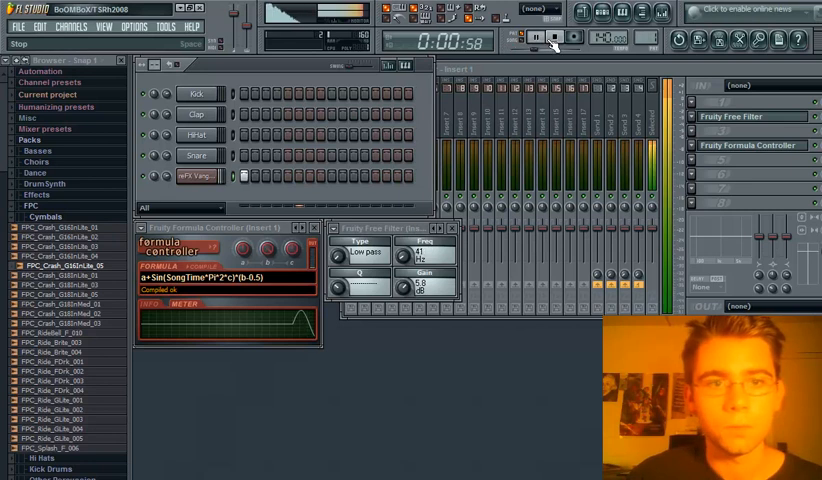
pyautogui.click(535, 38)
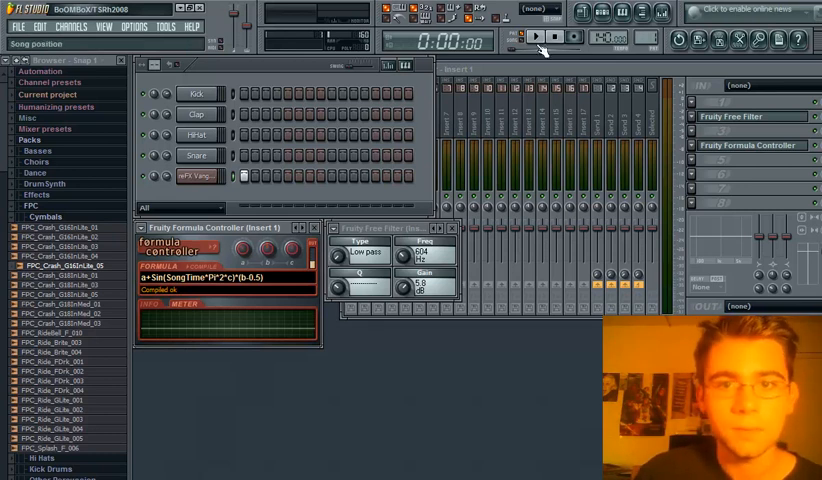
pyautogui.click(541, 37)
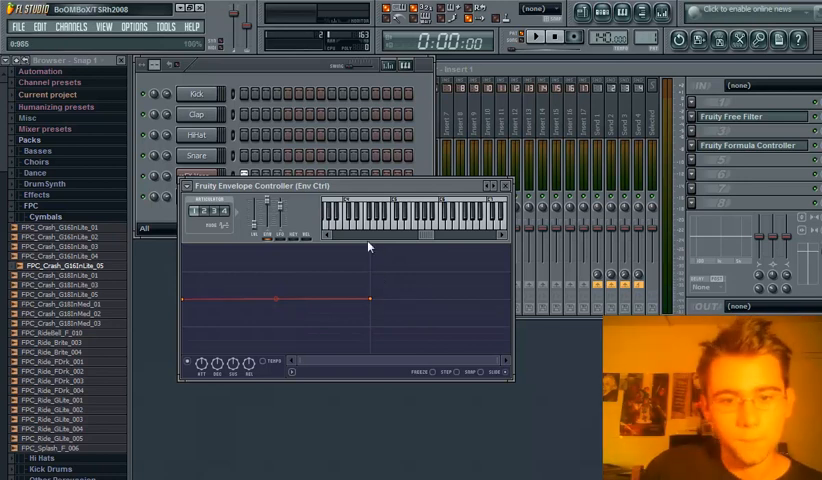
pyautogui.moveTo(259, 322)
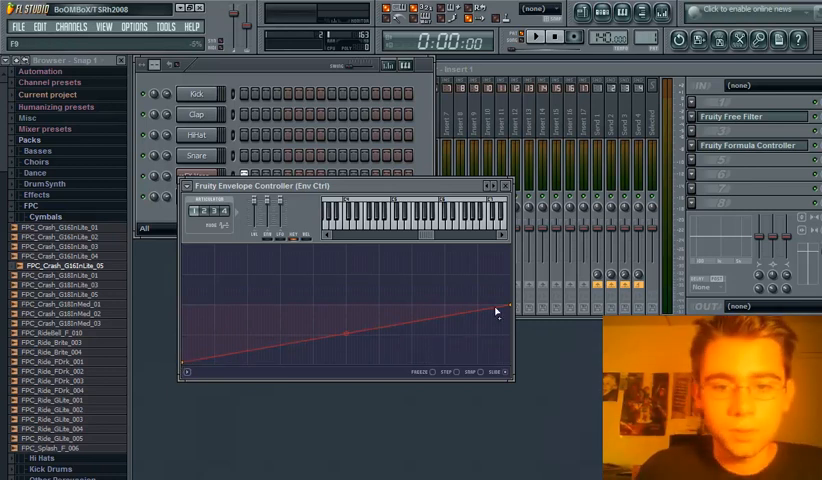
# - Raise the key-tracking line's high end and bend it with a middle point
pyautogui.moveTo(497, 310); pyautogui.dragTo(510, 306)
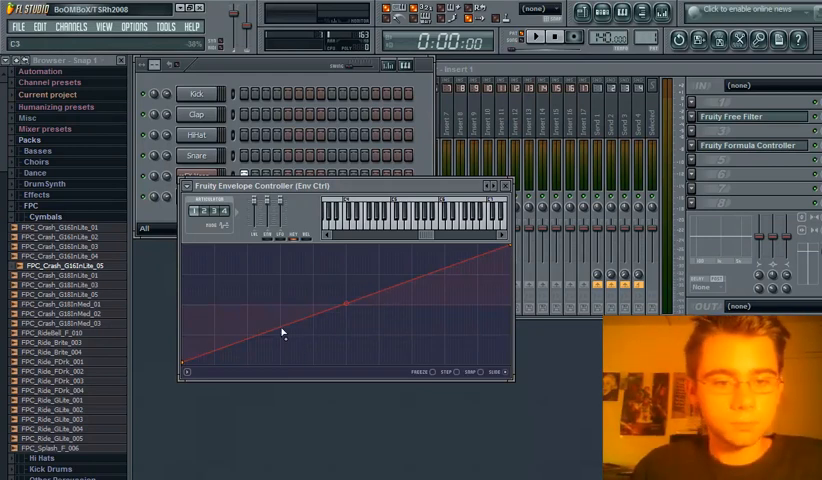
pyautogui.click(283, 332)
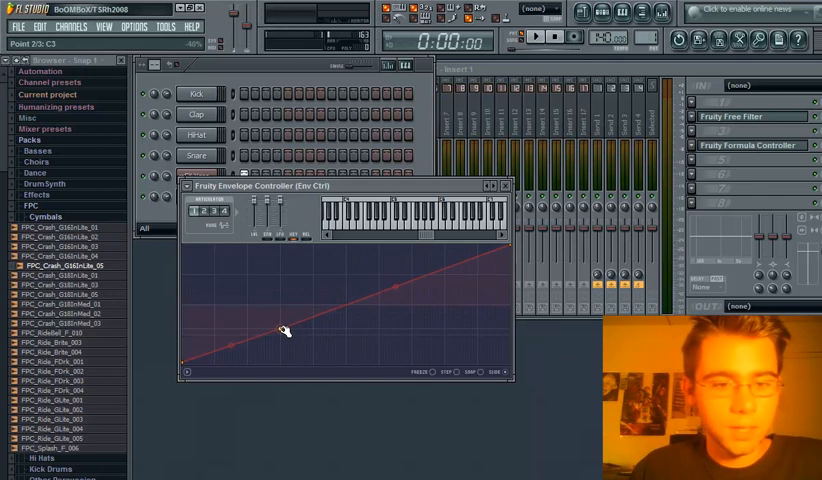
pyautogui.moveTo(283, 330); pyautogui.dragTo(283, 360)
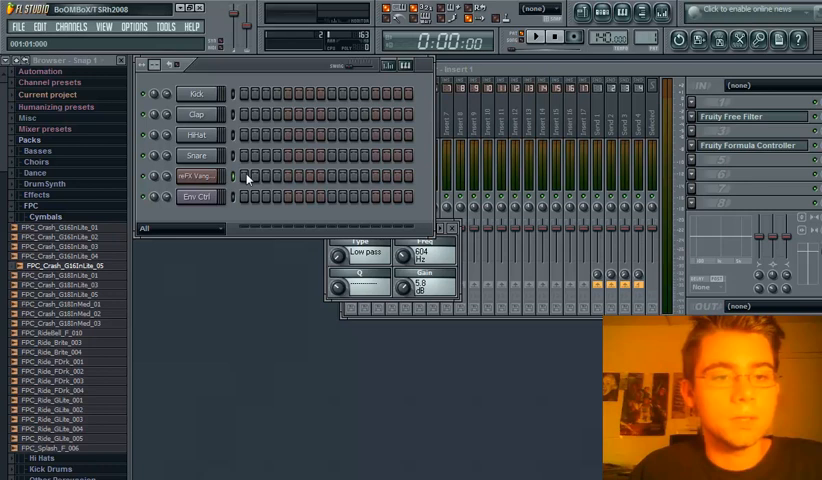
# - Draw bass notes into the Vanguard channel's Piano Roll
pyautogui.click(196, 176)
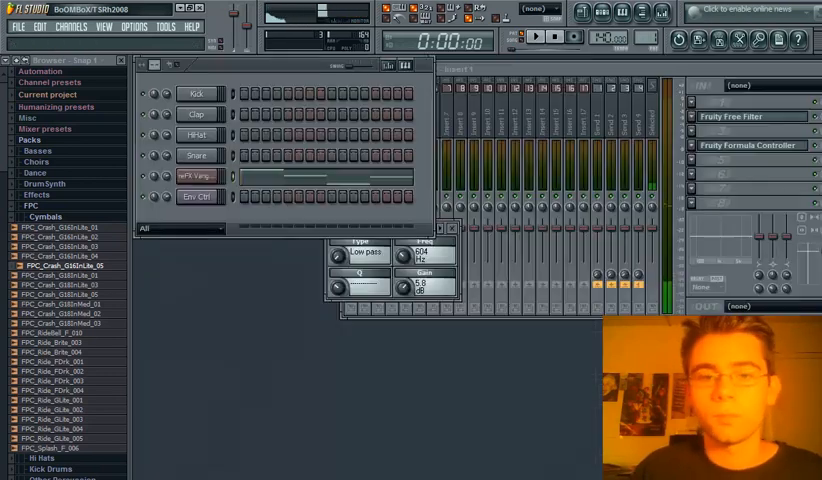
pyautogui.click(537, 37)
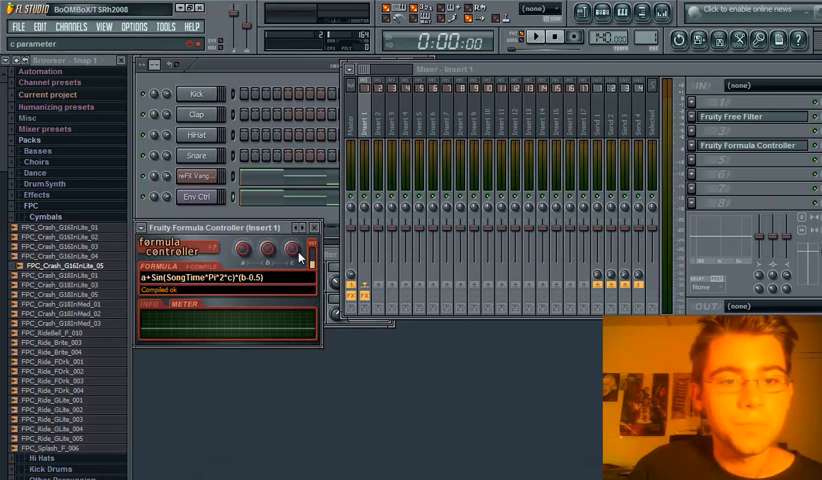
# - Link the Formula Controller's c knob and copy the bass notes to Env Ctrl
pyautogui.rightClick(263, 247)
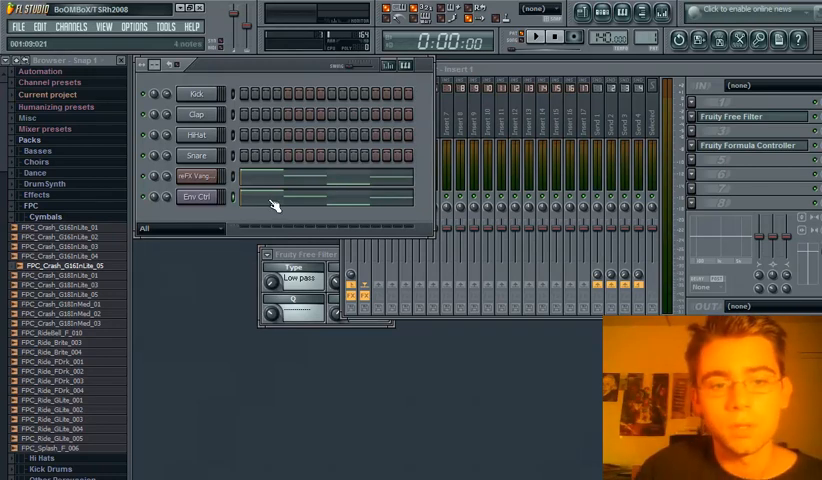
pyautogui.click(748, 144)
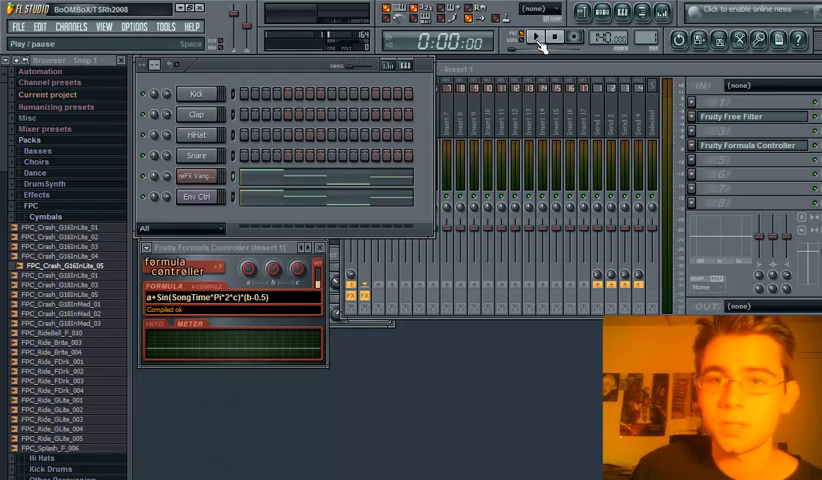
pyautogui.click(535, 37)
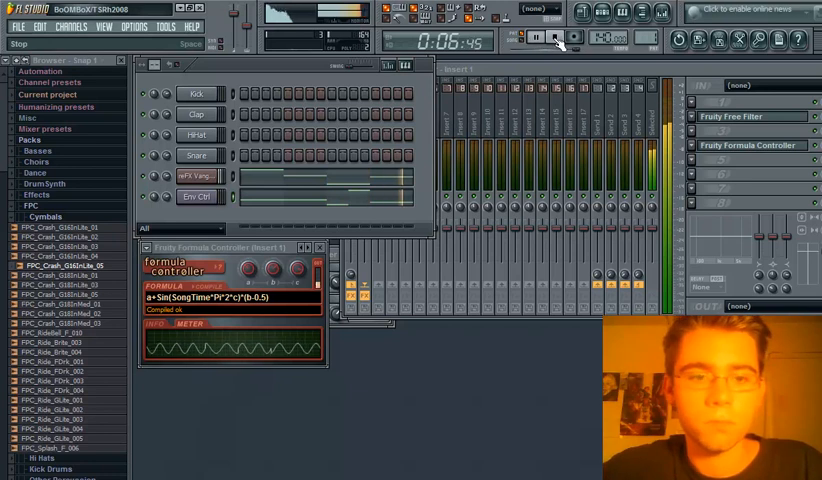
pyautogui.click(552, 40)
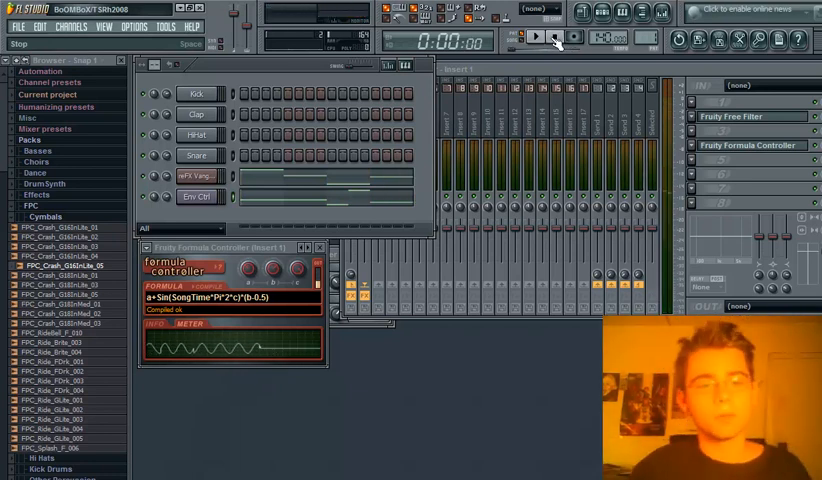